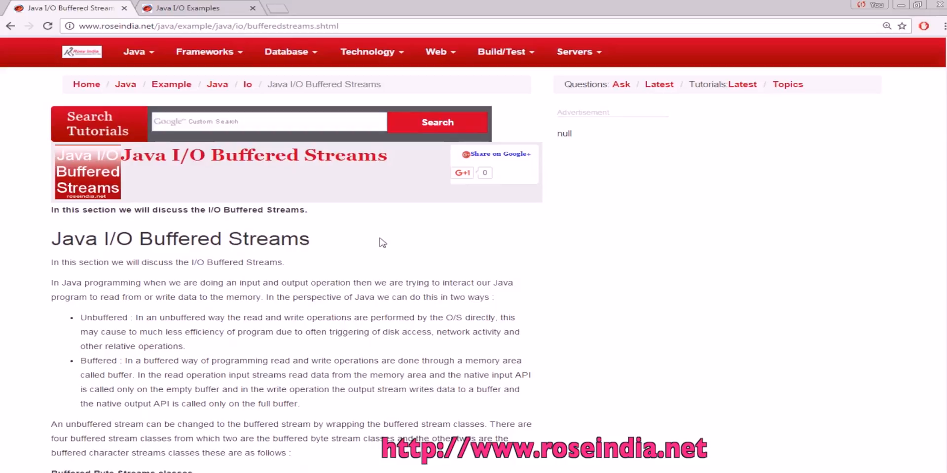
# Scroll through the unbuffered versus buffered explanation to the Buffered Byte Streams classes table, highlighting words along the way
pyautogui.scroll(-3)
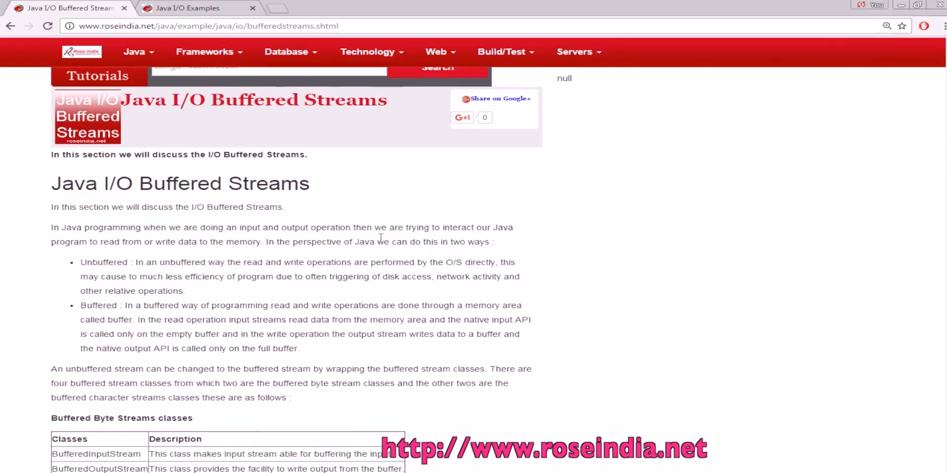
pyautogui.moveTo(382, 277)
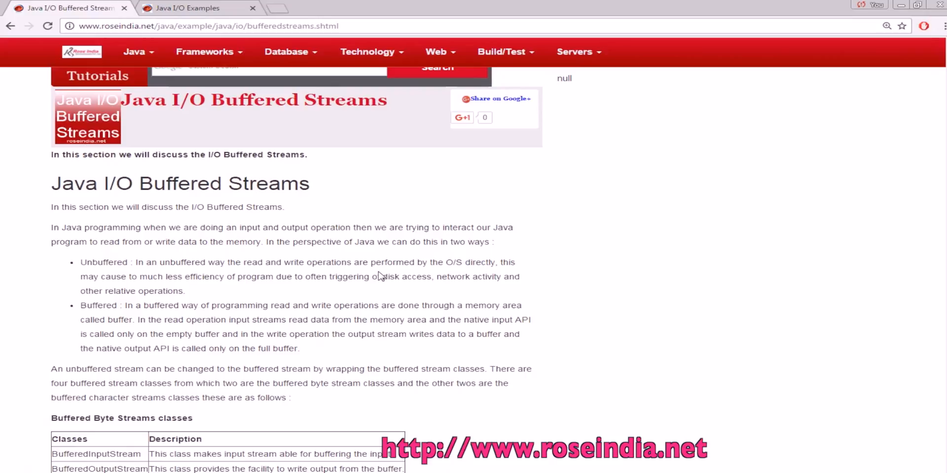
pyautogui.scroll(-3)
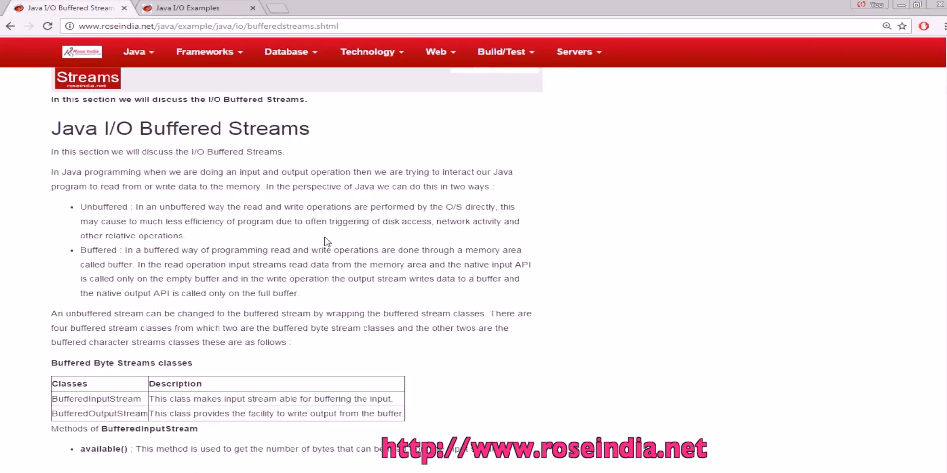
pyautogui.moveTo(355, 219)
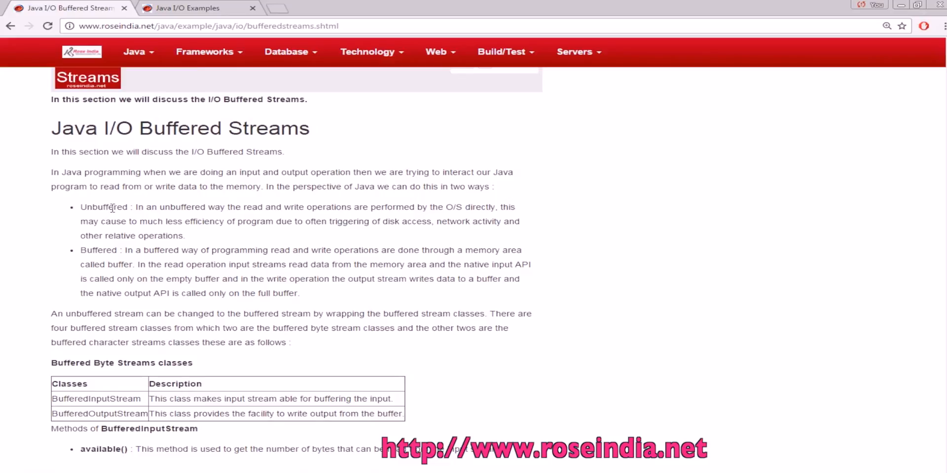
pyautogui.moveTo(167, 218)
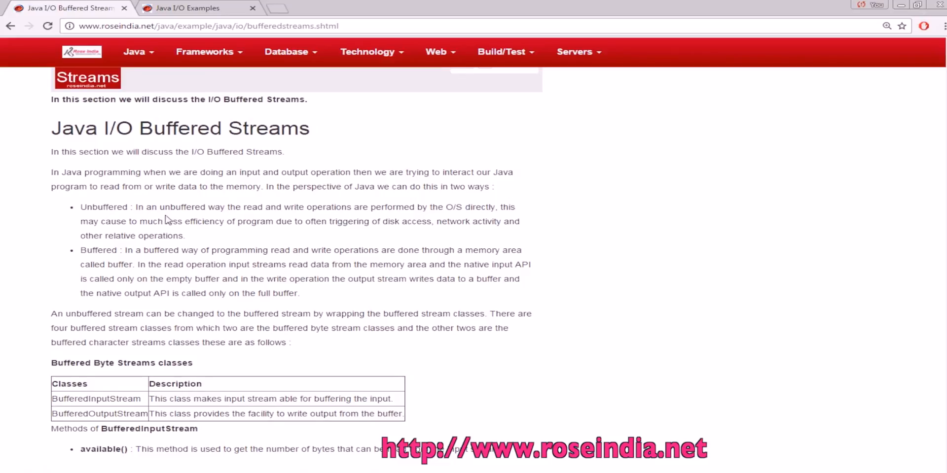
pyautogui.doubleClick(104, 207)
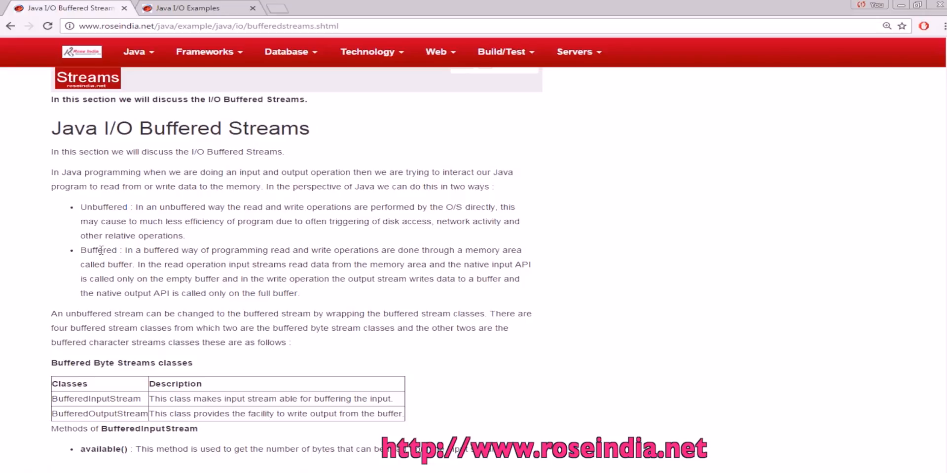
pyautogui.doubleClick(98, 250)
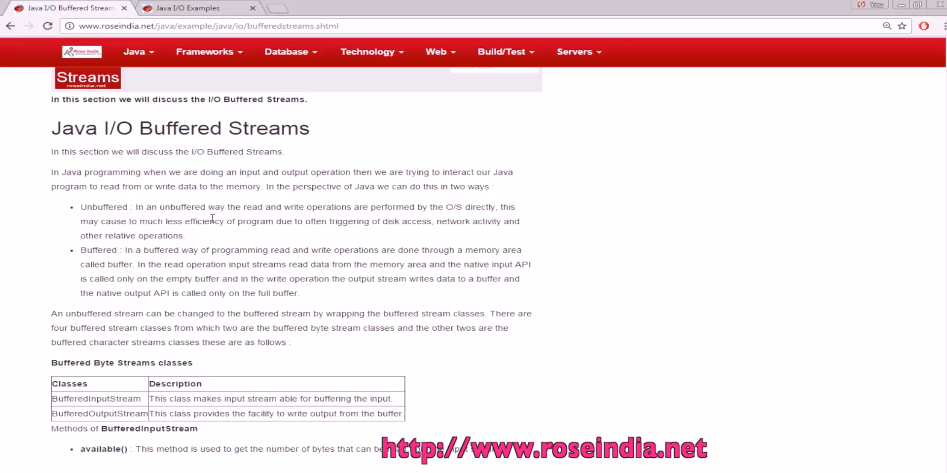
pyautogui.moveTo(260, 234)
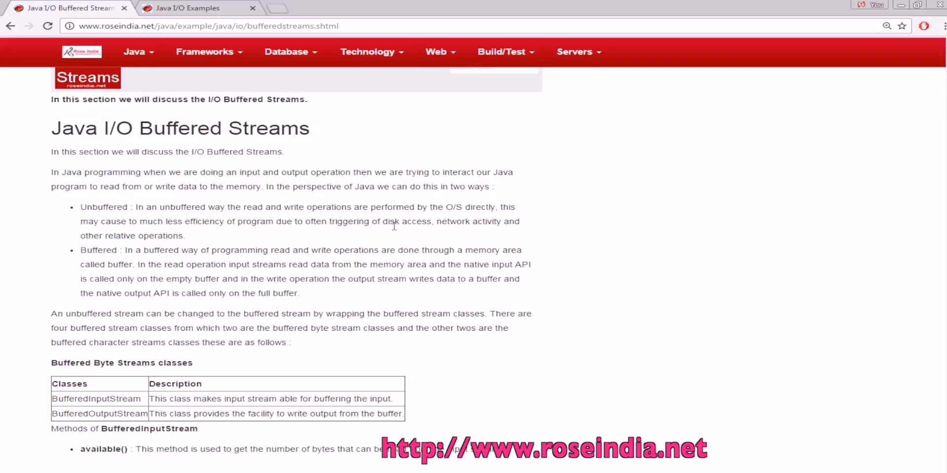
pyautogui.moveTo(288, 235)
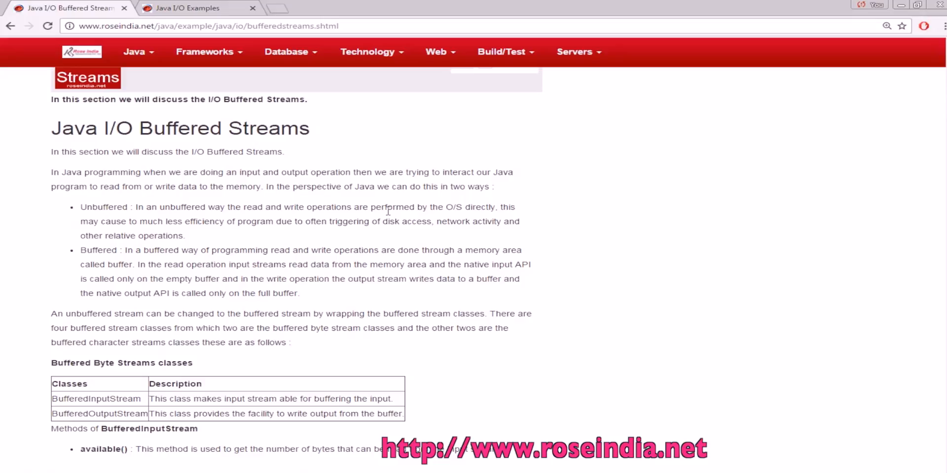
pyautogui.moveTo(306, 207); pyautogui.dragTo(470, 207)
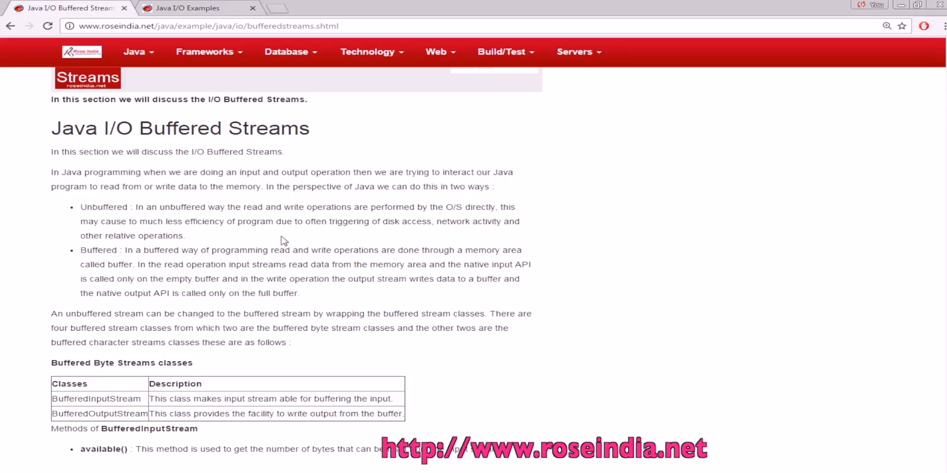
# Scroll to the Methods of BufferedInputStream section, highlighting the word Buffered
pyautogui.scroll(-3)
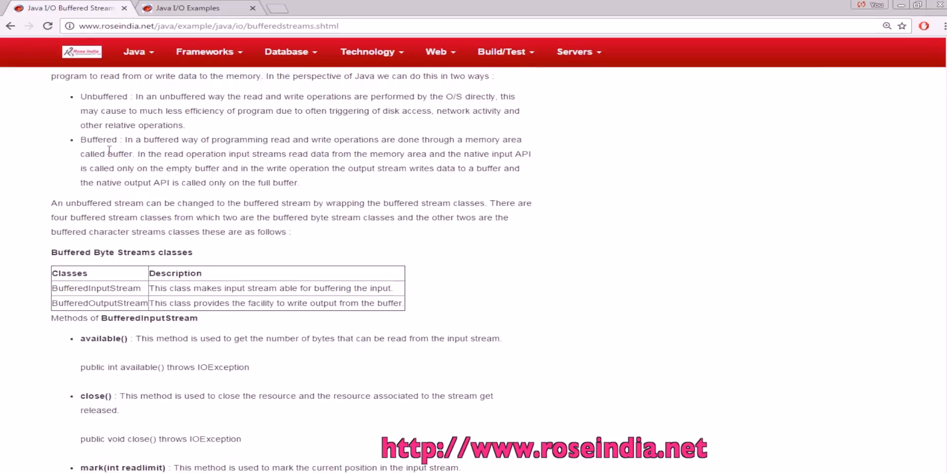
pyautogui.doubleClick(99, 140)
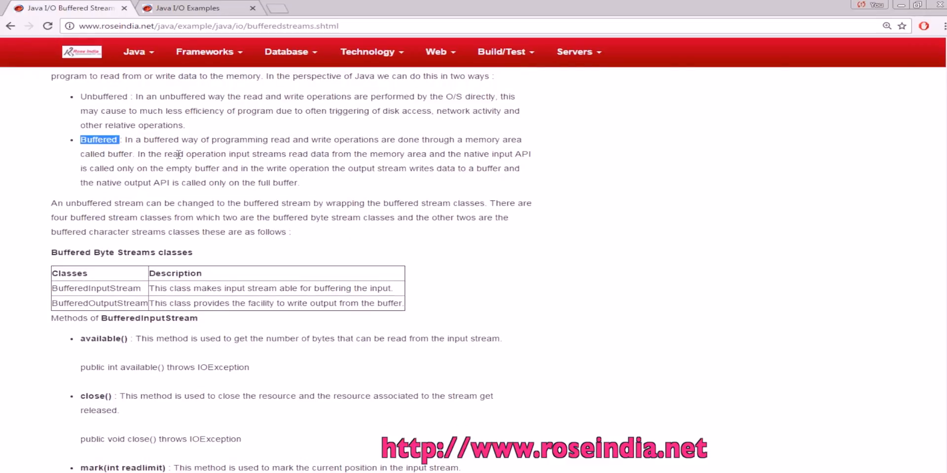
pyautogui.moveTo(202, 153)
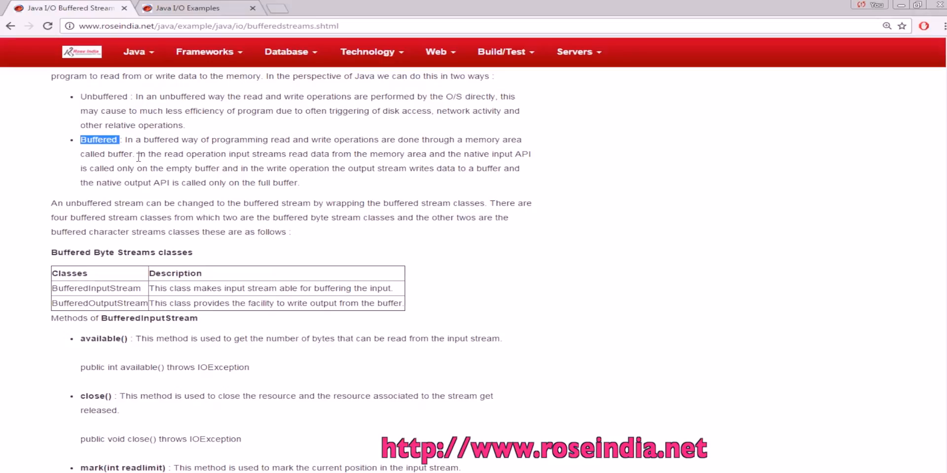
pyautogui.moveTo(215, 186)
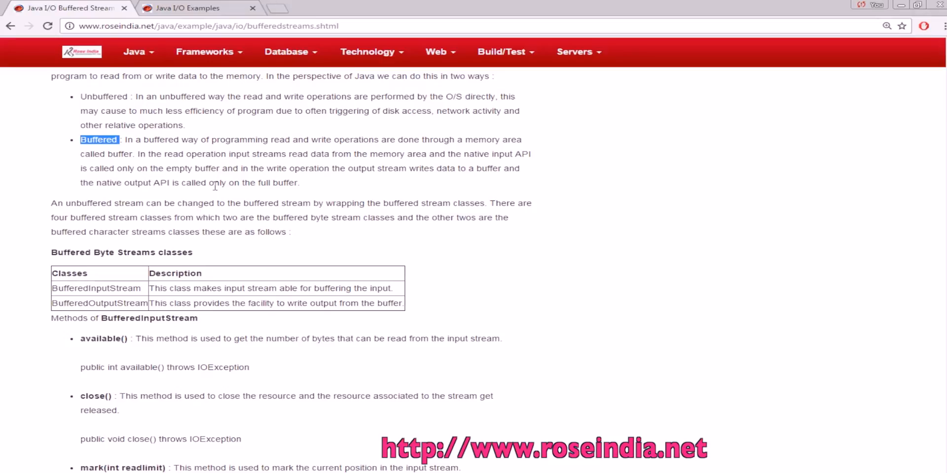
pyautogui.moveTo(355, 168)
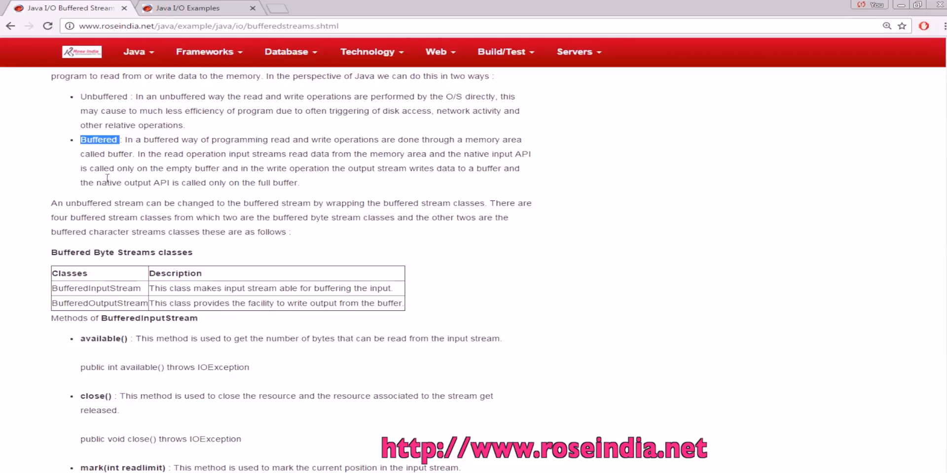
pyautogui.moveTo(187, 180)
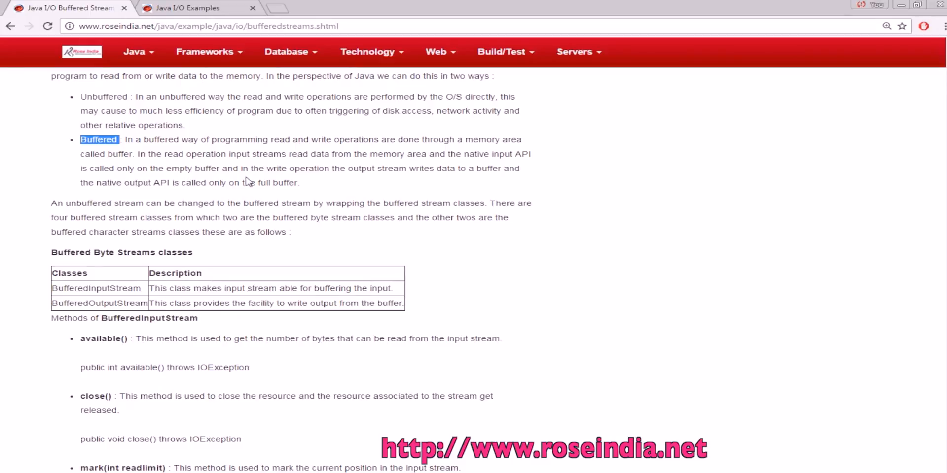
pyautogui.moveTo(347, 178)
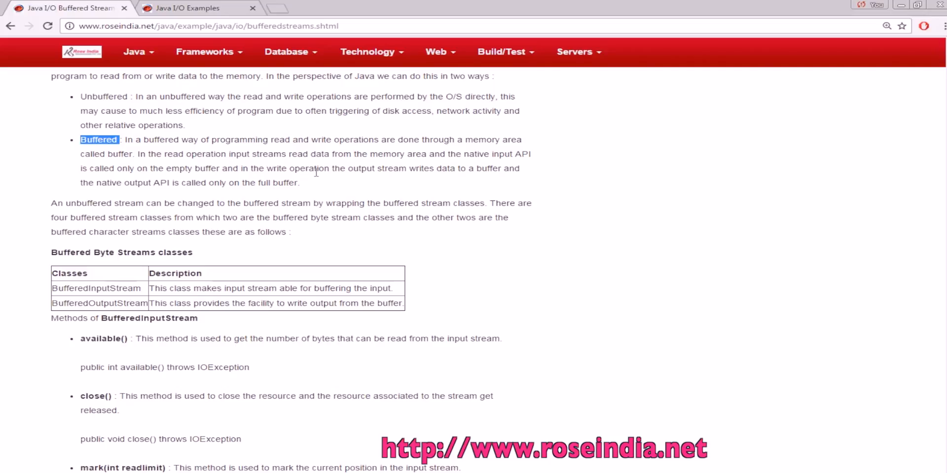
pyautogui.moveTo(310, 179)
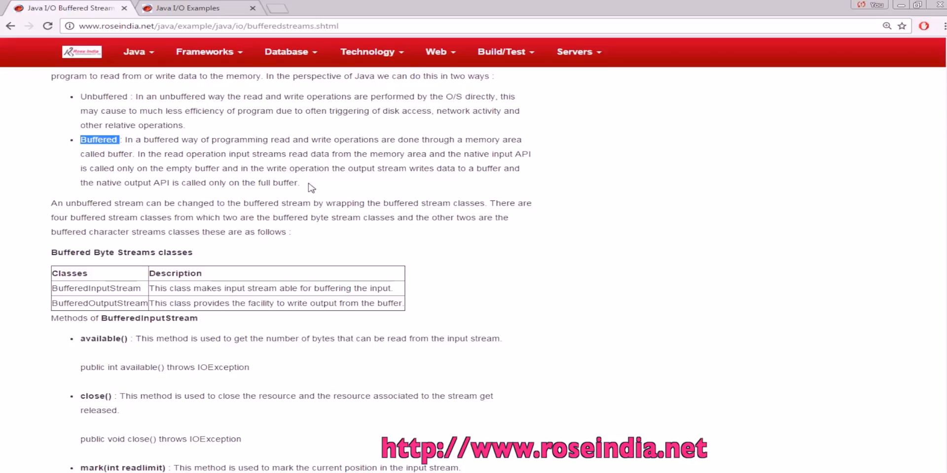
pyautogui.moveTo(226, 173)
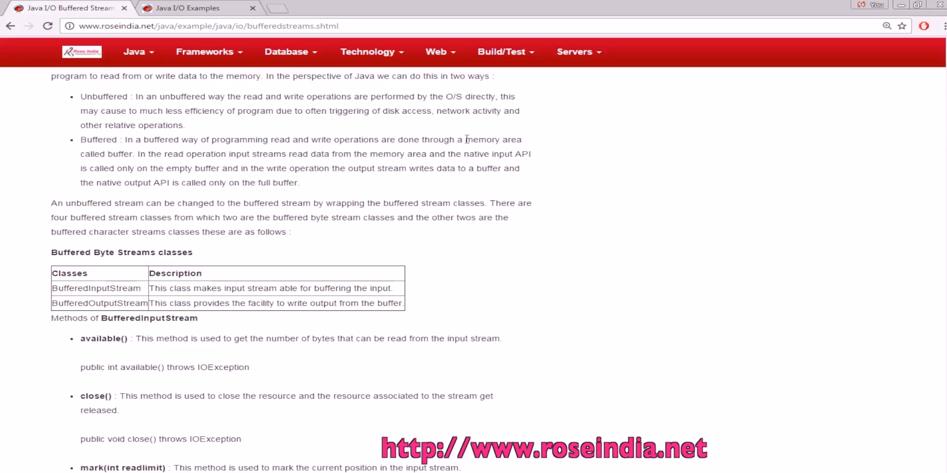
pyautogui.moveTo(295, 197)
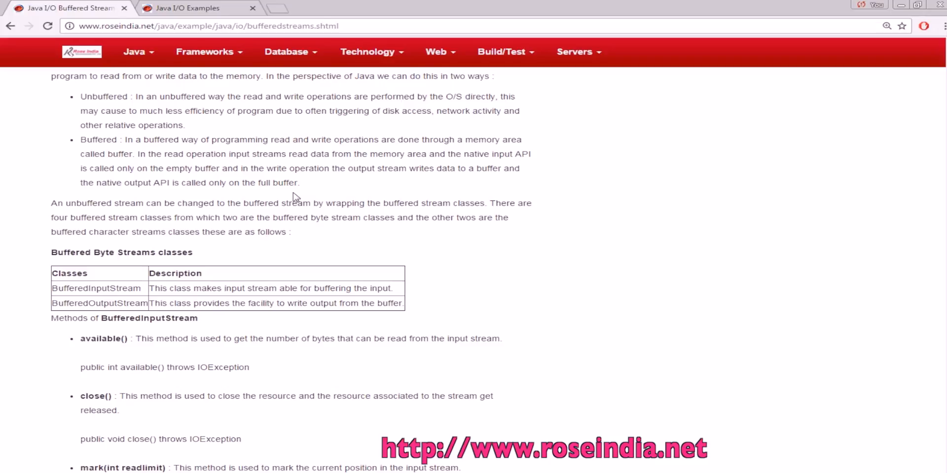
# Highlight the BufferedInputStream and BufferedOutputStream class names in the Buffered Byte Streams table
pyautogui.scroll(-3)
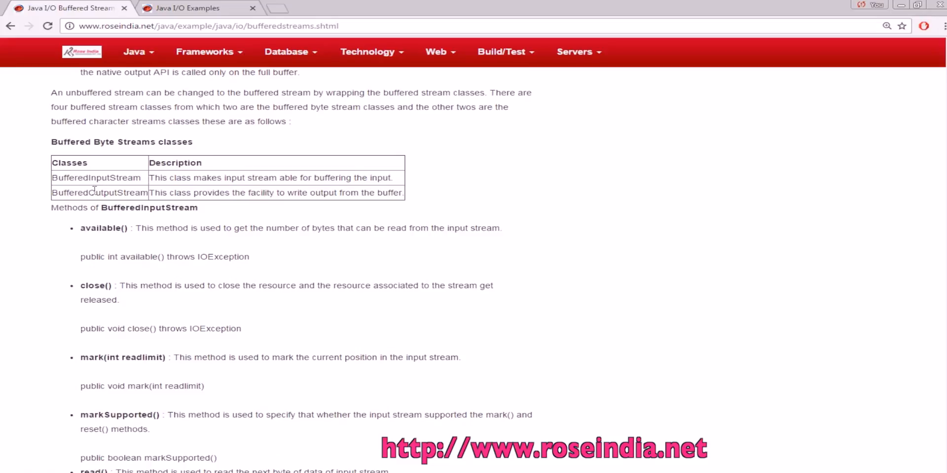
pyautogui.doubleClick(95, 178)
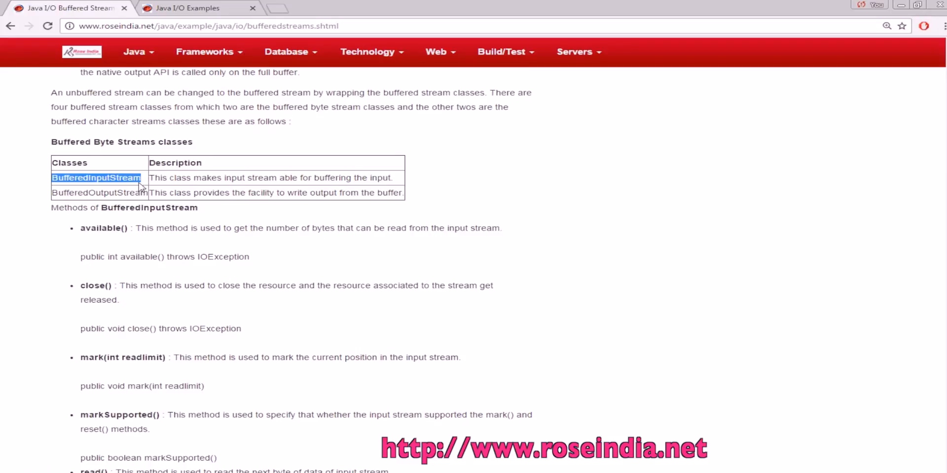
pyautogui.moveTo(208, 192)
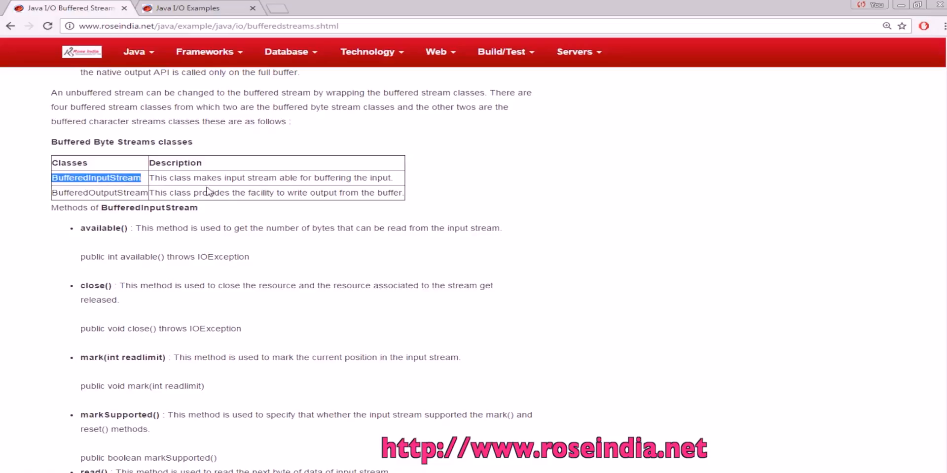
pyautogui.moveTo(288, 181)
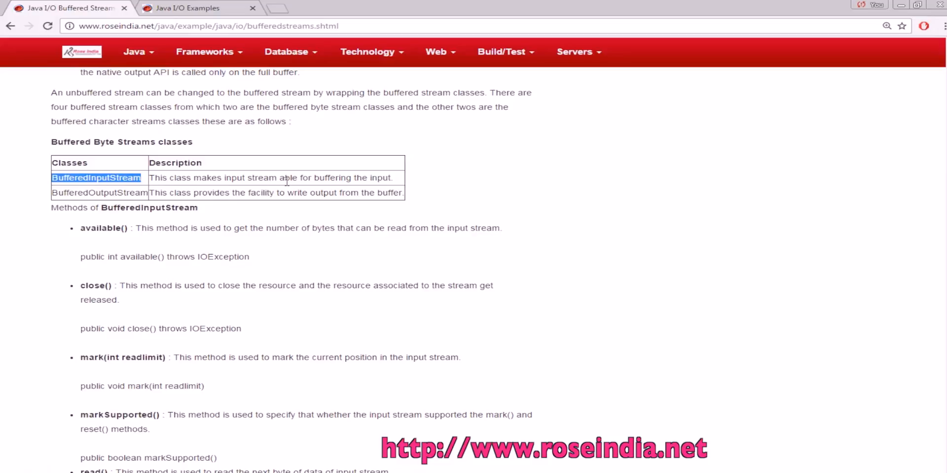
pyautogui.moveTo(386, 178)
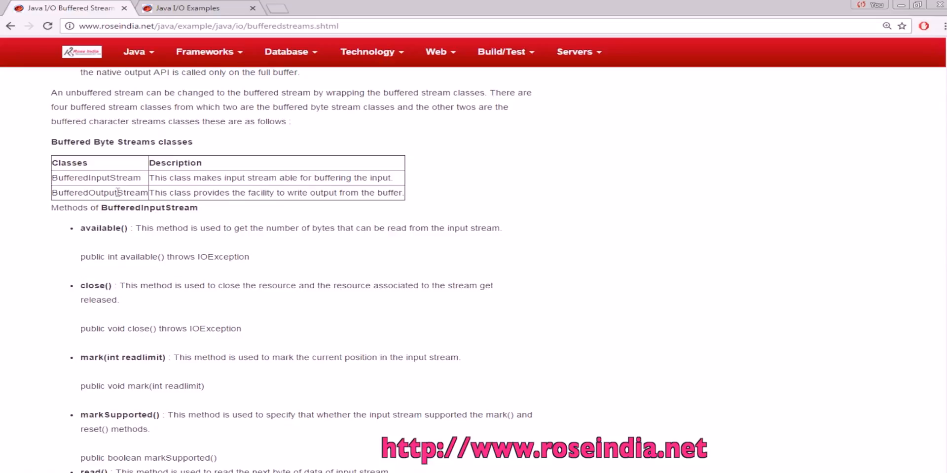
pyautogui.doubleClick(99, 193)
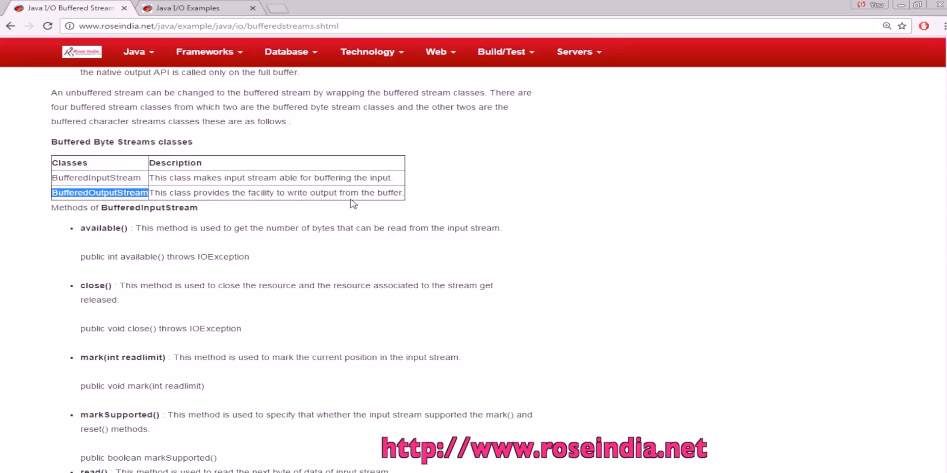
# Scroll to the BufferedOutputStream methods, highlighting the write method being explained
pyautogui.scroll(-3)
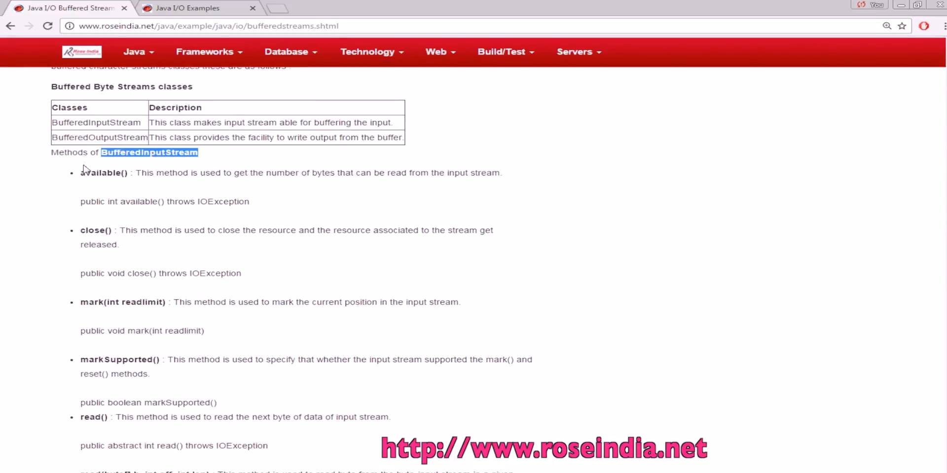
pyautogui.moveTo(92, 177)
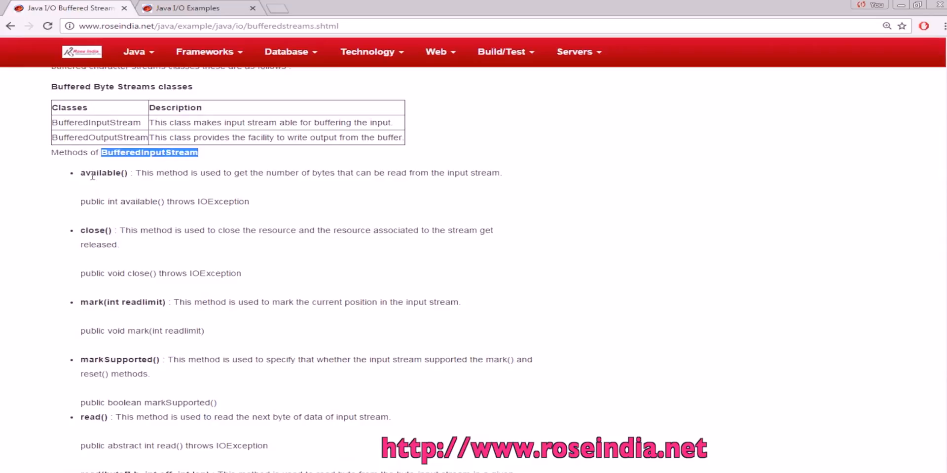
pyautogui.scroll(-3)
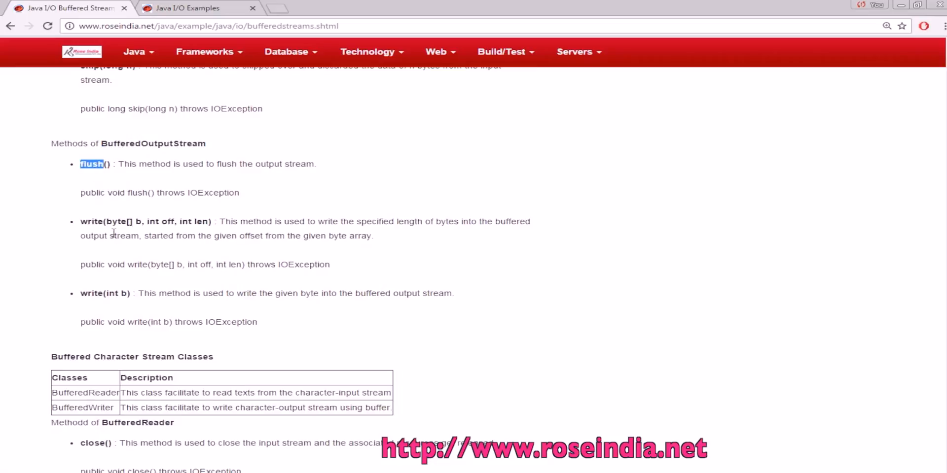
pyautogui.doubleClick(91, 293)
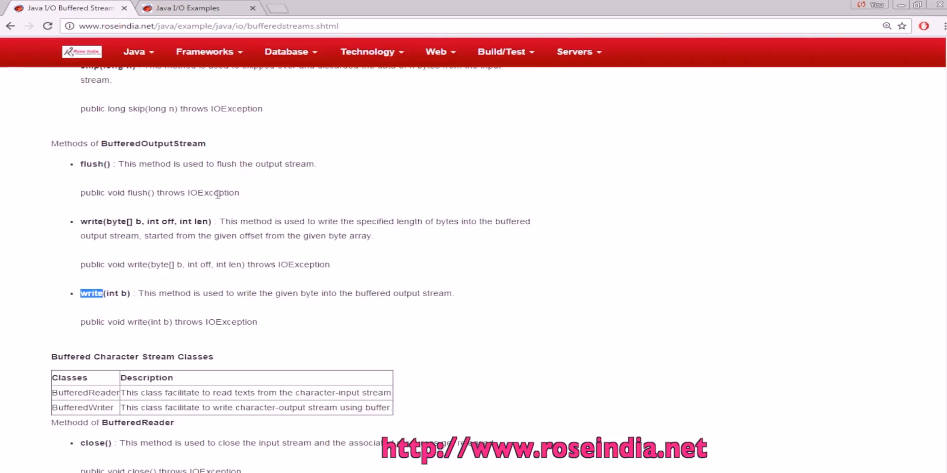
pyautogui.moveTo(341, 254)
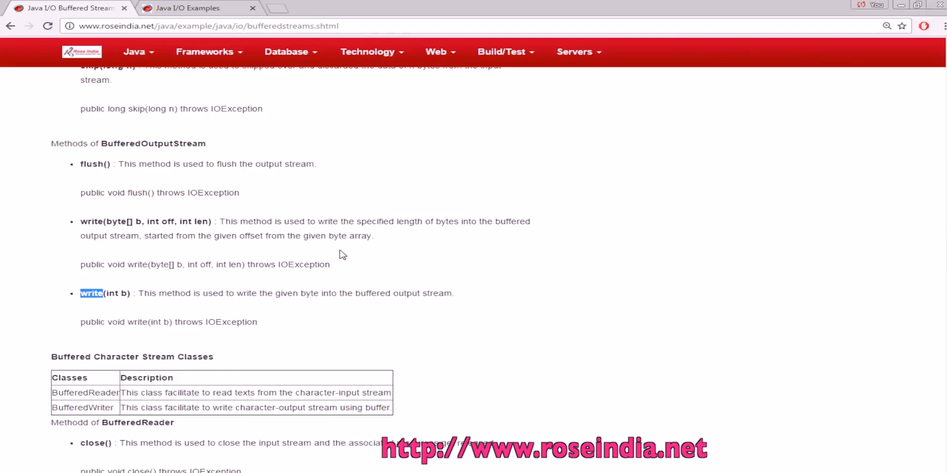
# Scroll through the Buffered Character Stream Classes table, highlighting BufferedReader, and on into its methods list
pyautogui.scroll(-3)
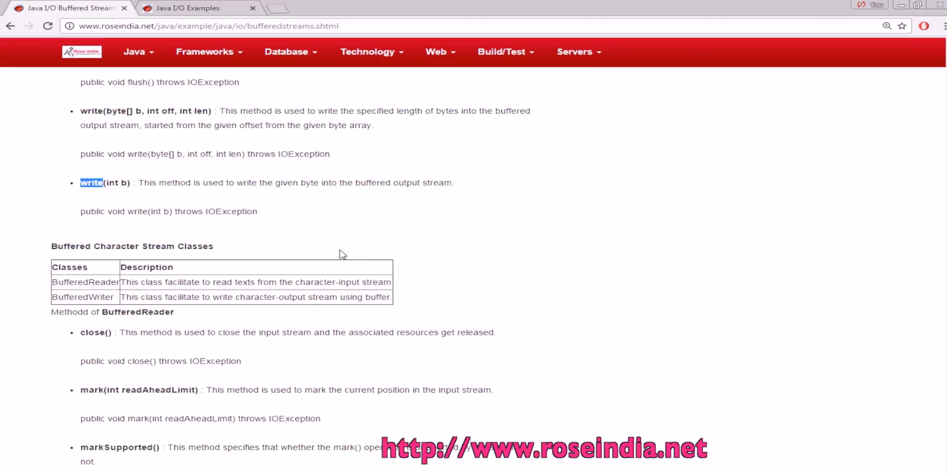
pyautogui.scroll(-3)
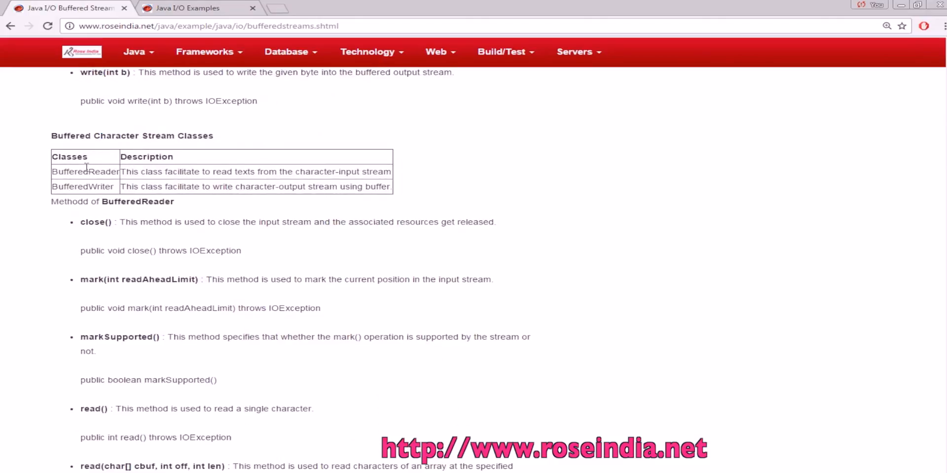
pyautogui.doubleClick(86, 171)
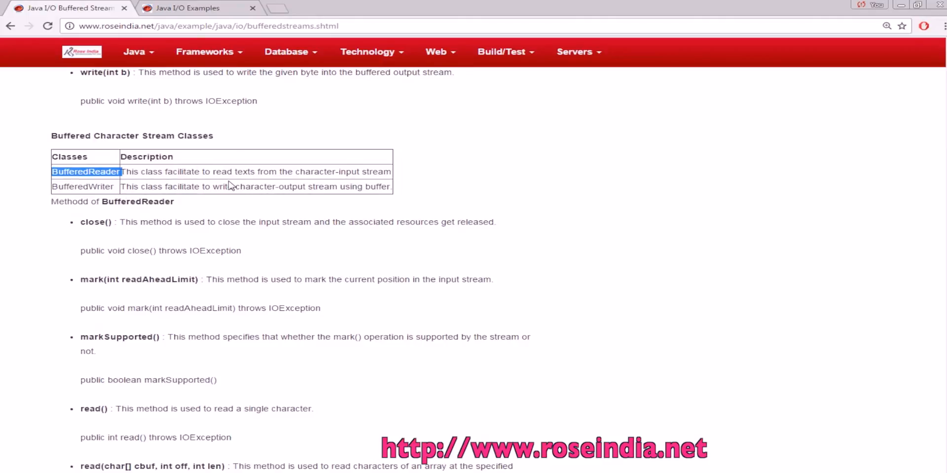
pyautogui.moveTo(271, 183)
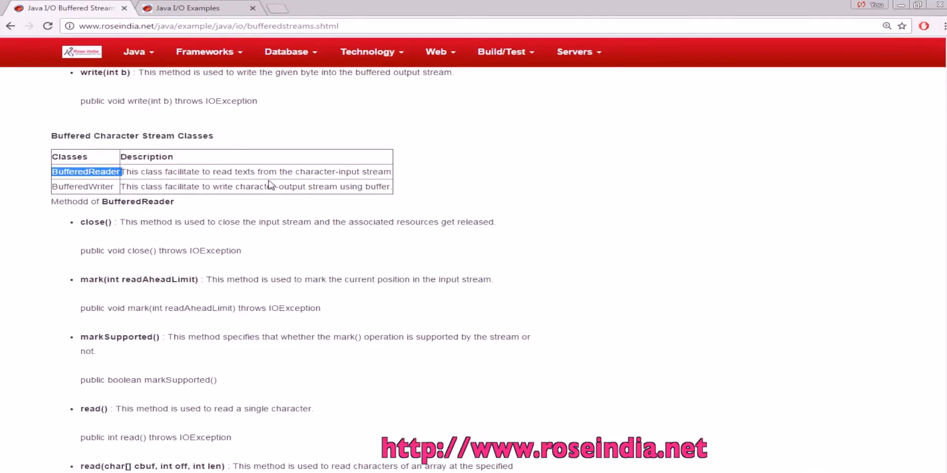
pyautogui.moveTo(79, 187)
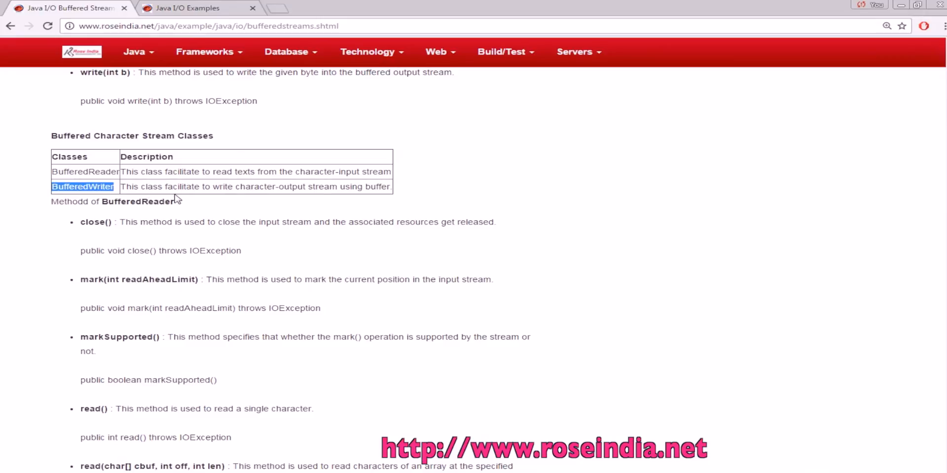
pyautogui.moveTo(247, 200)
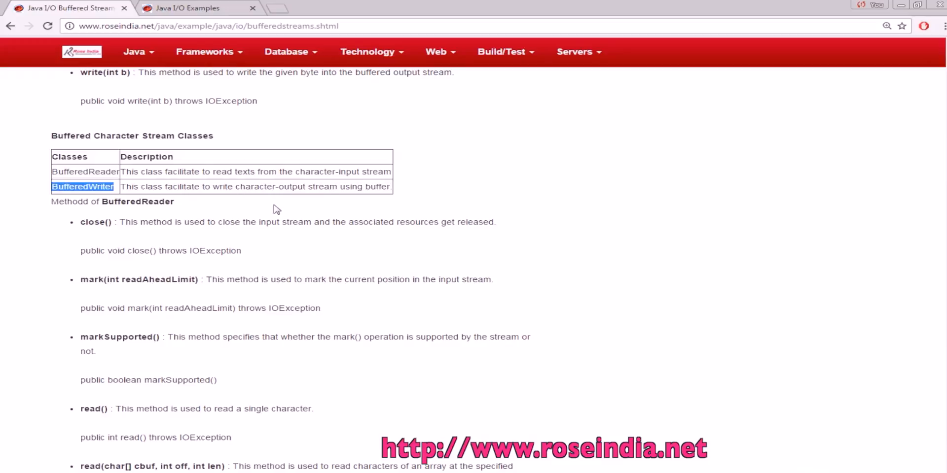
pyautogui.scroll(-3)
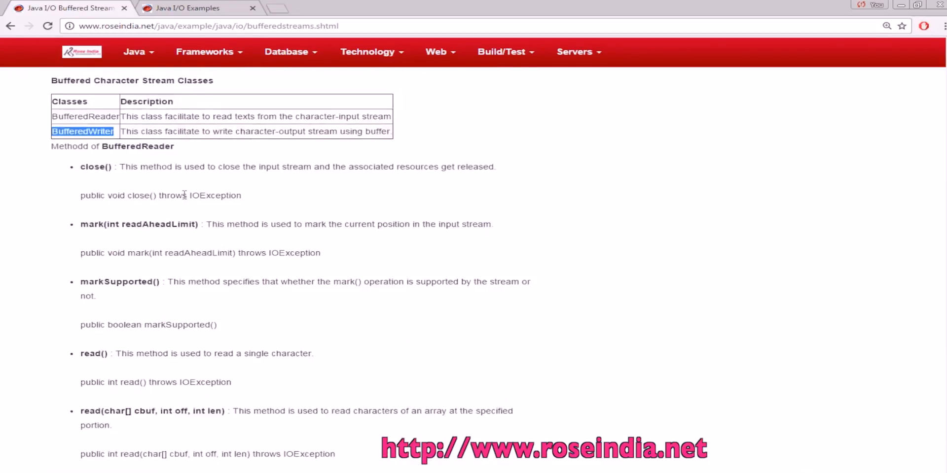
pyautogui.scroll(-3)
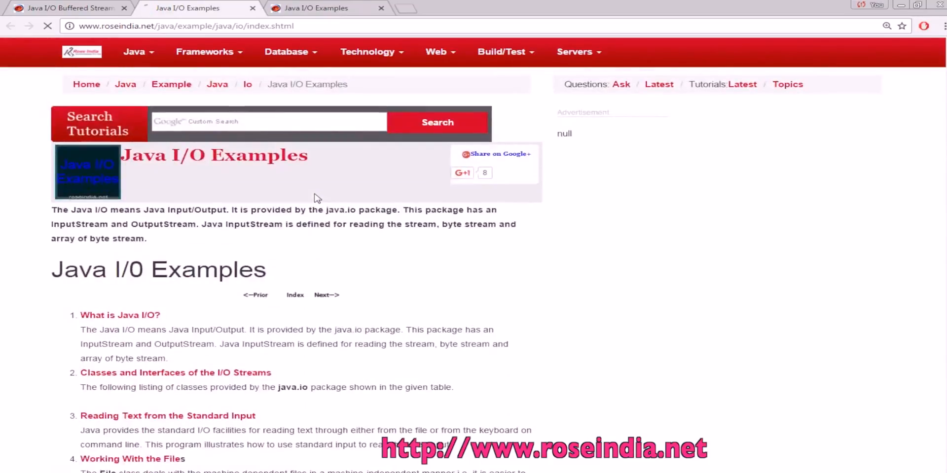
# Scroll the Java I/O Examples index down to the Working With the Files topic list
pyautogui.scroll(-3)
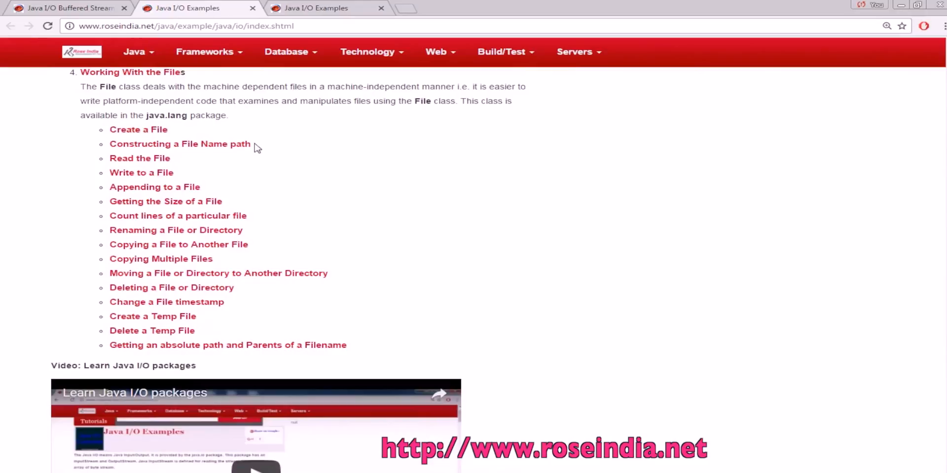
pyautogui.moveTo(501, 180)
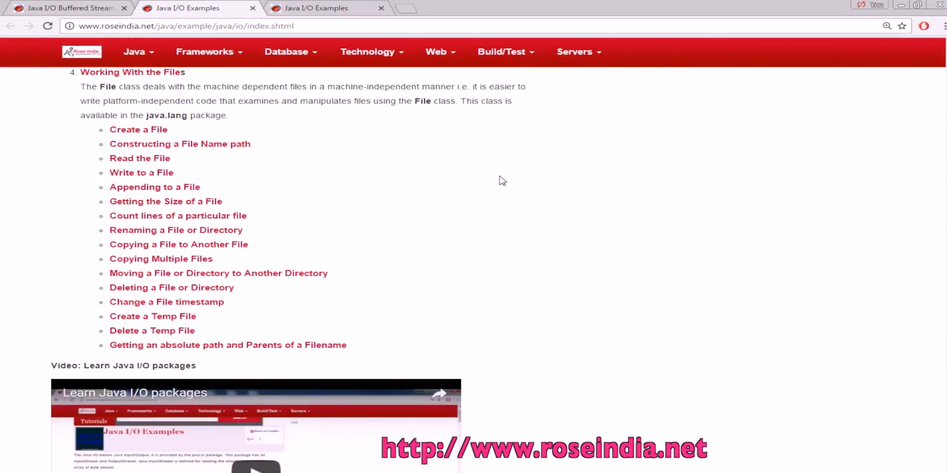